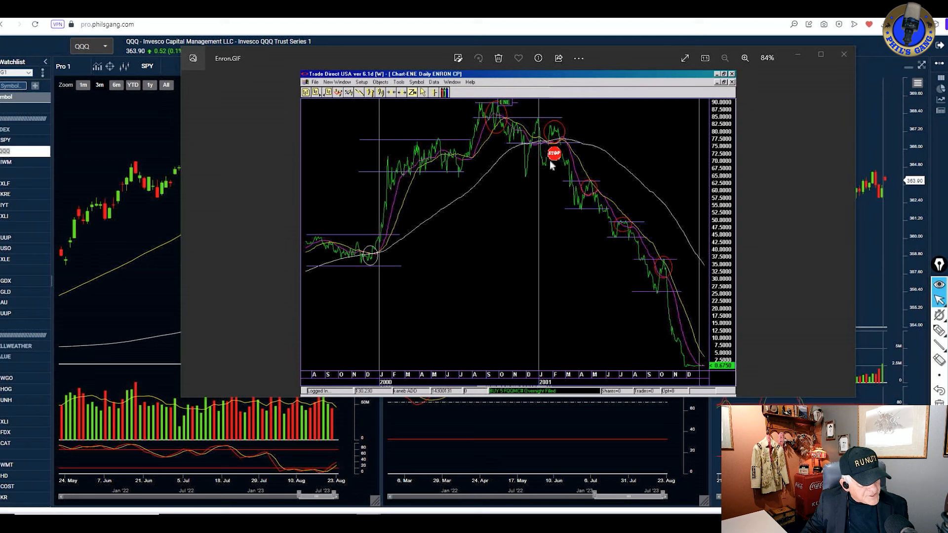
mouse_move(624, 228)
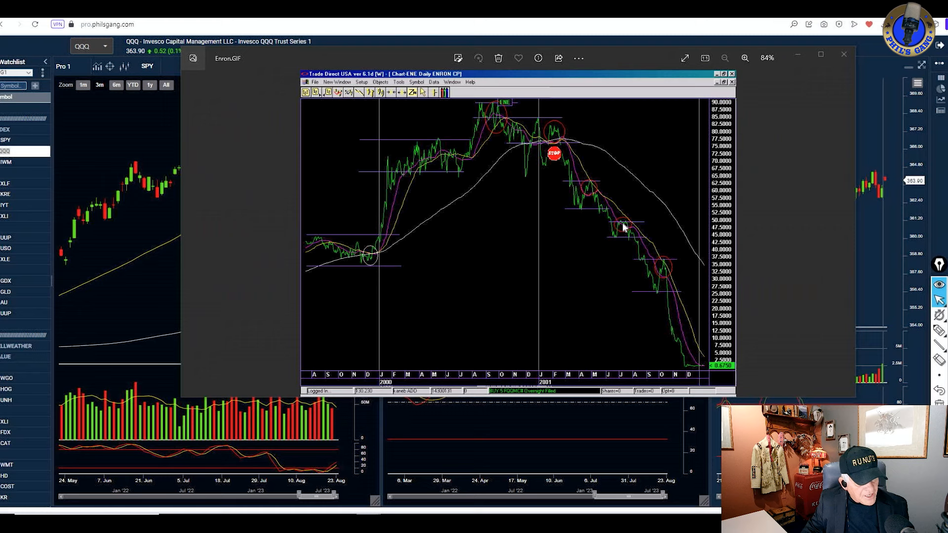
mouse_move(656, 271)
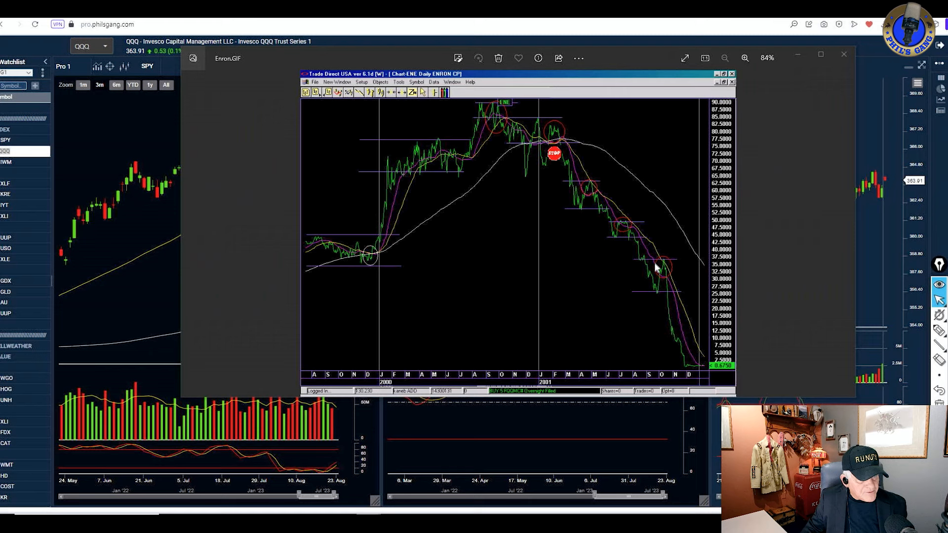
mouse_move(661, 296)
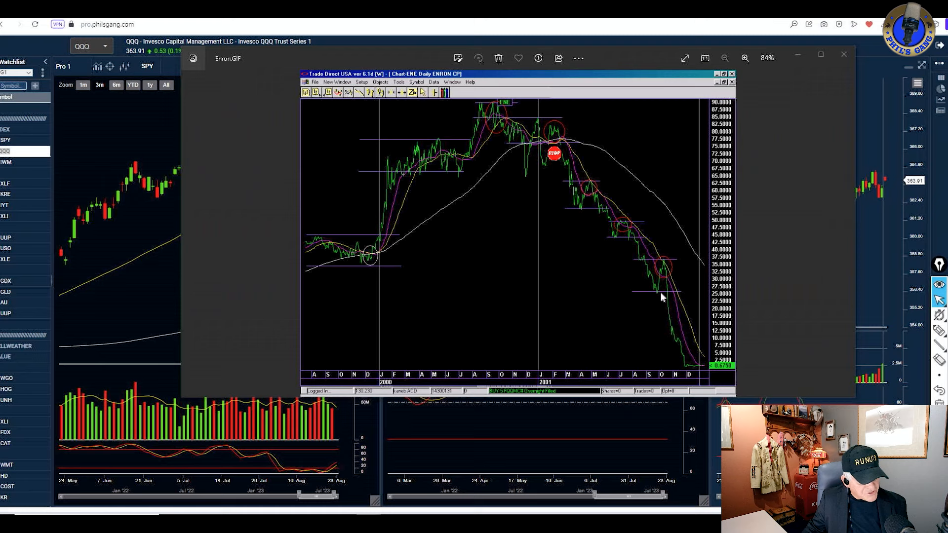
mouse_move(624, 231)
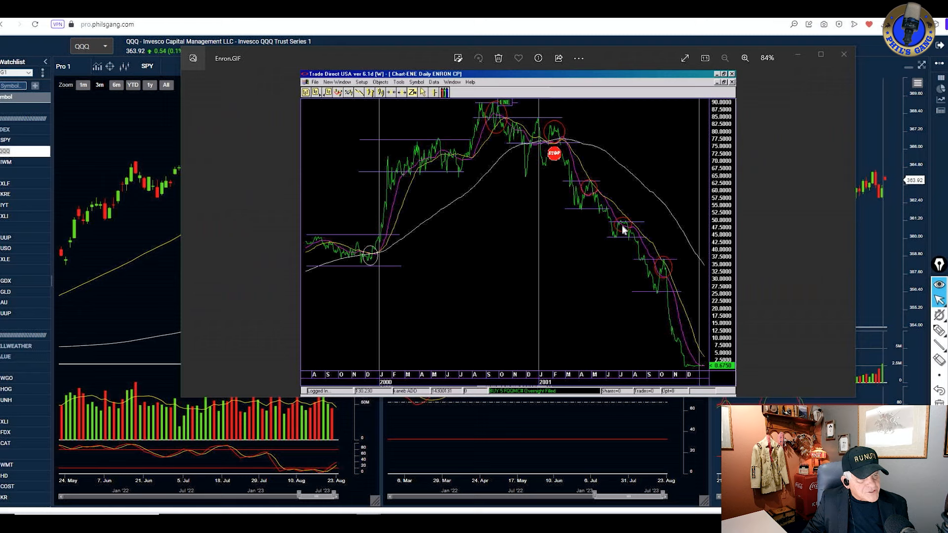
mouse_move(592, 187)
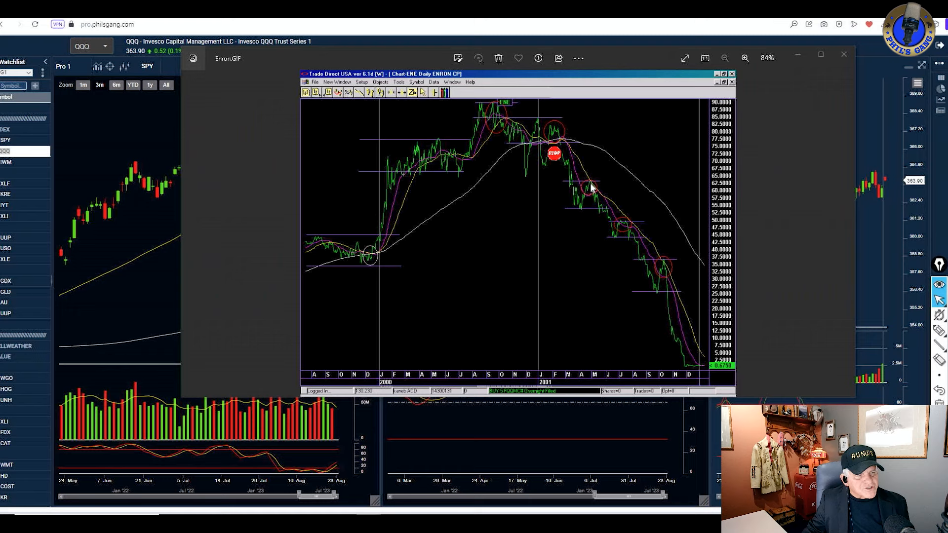
mouse_move(387, 208)
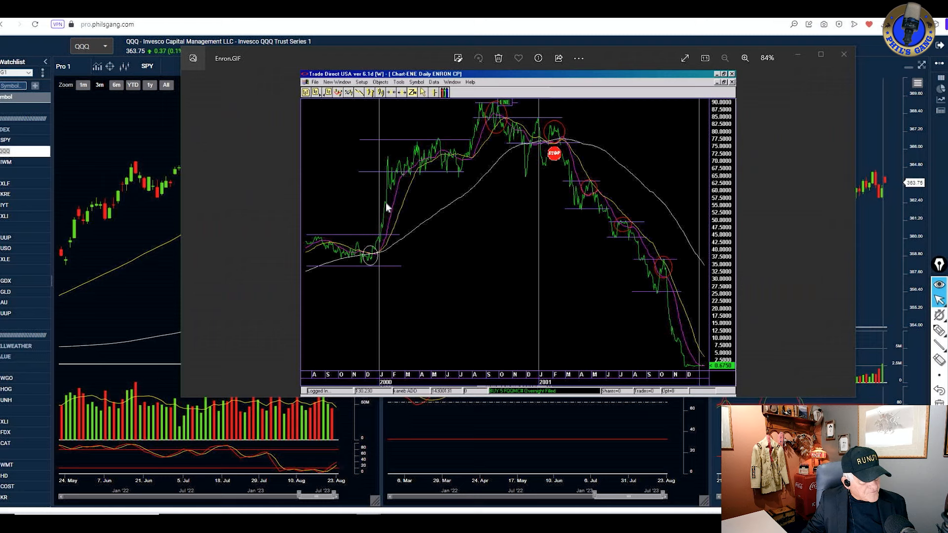
mouse_move(677, 302)
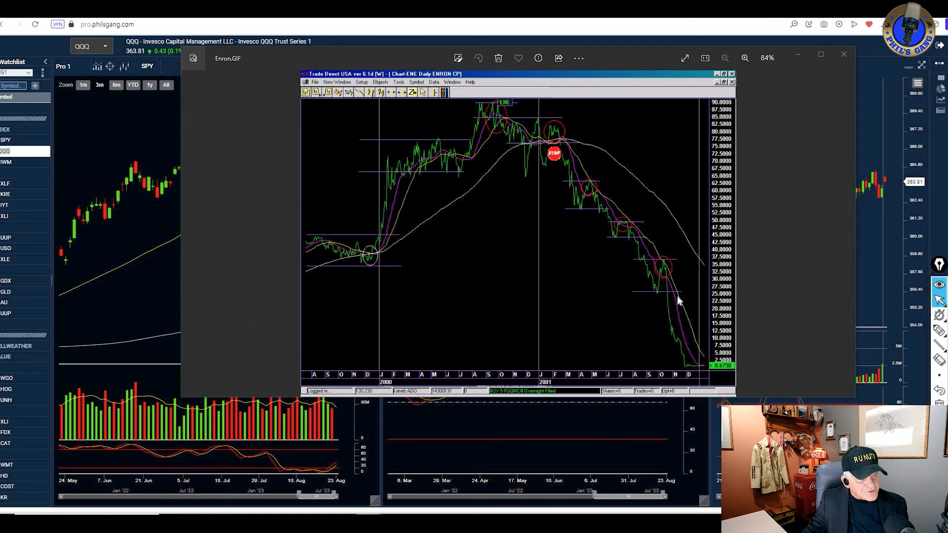
mouse_move(603, 190)
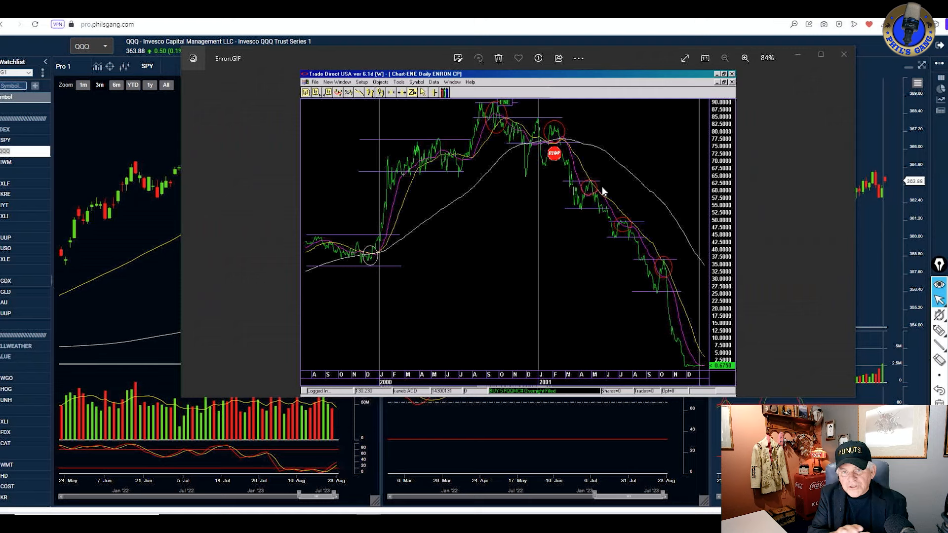
mouse_move(665, 276)
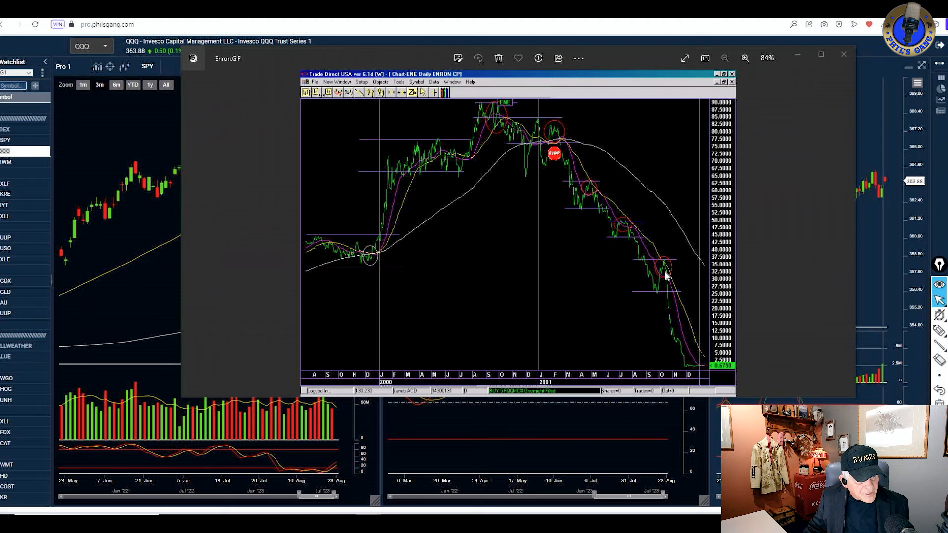
mouse_move(682, 362)
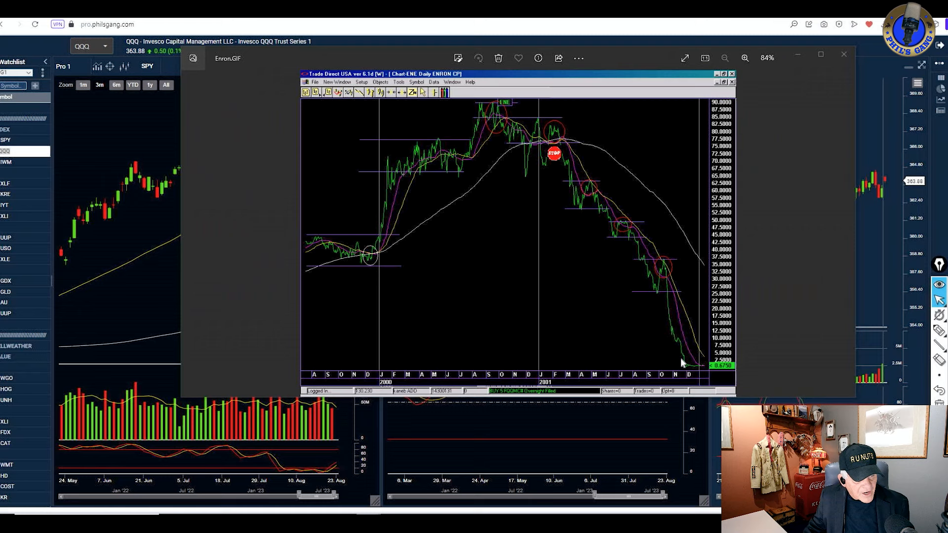
mouse_move(670, 286)
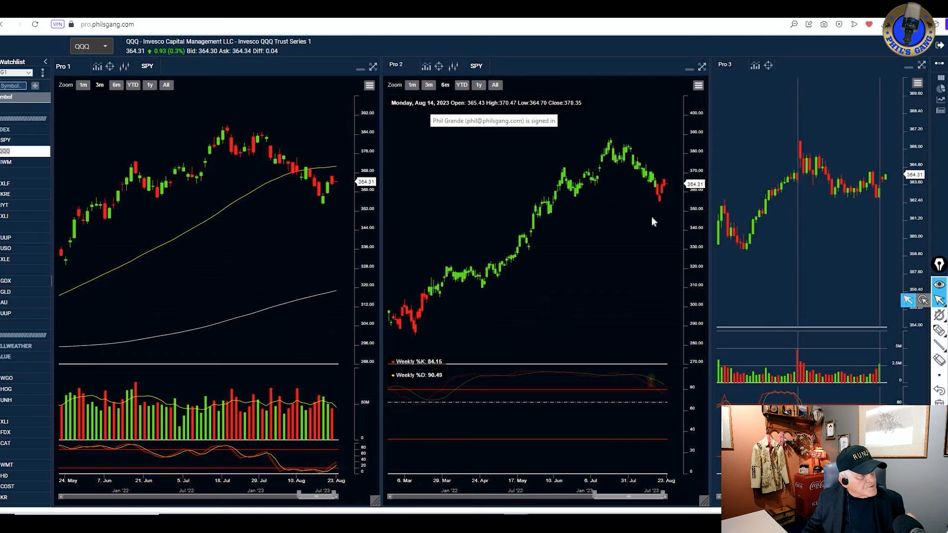
mouse_move(658, 217)
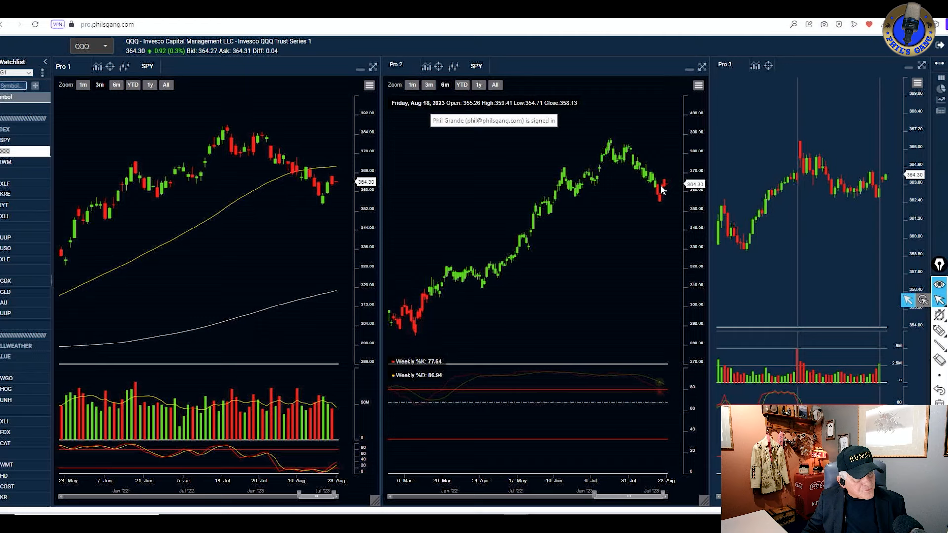
mouse_move(544, 246)
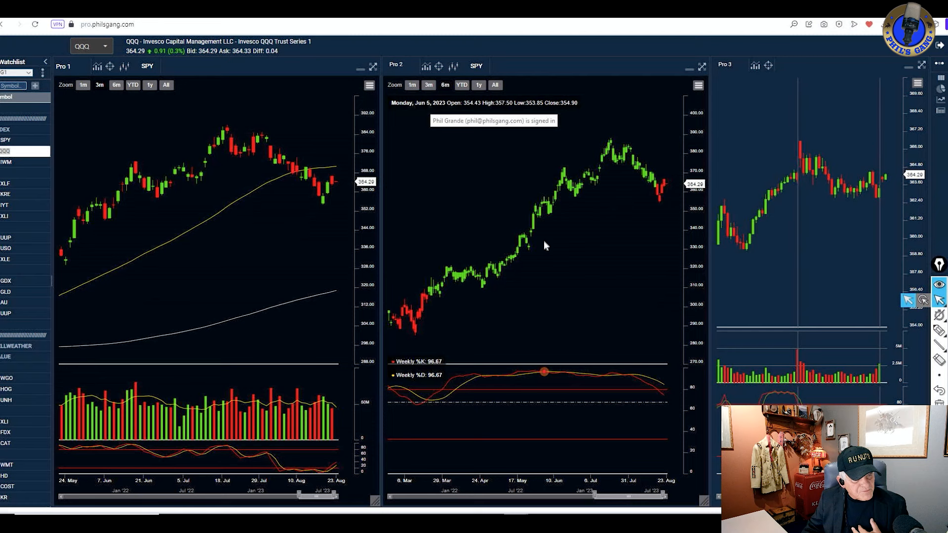
mouse_move(662, 205)
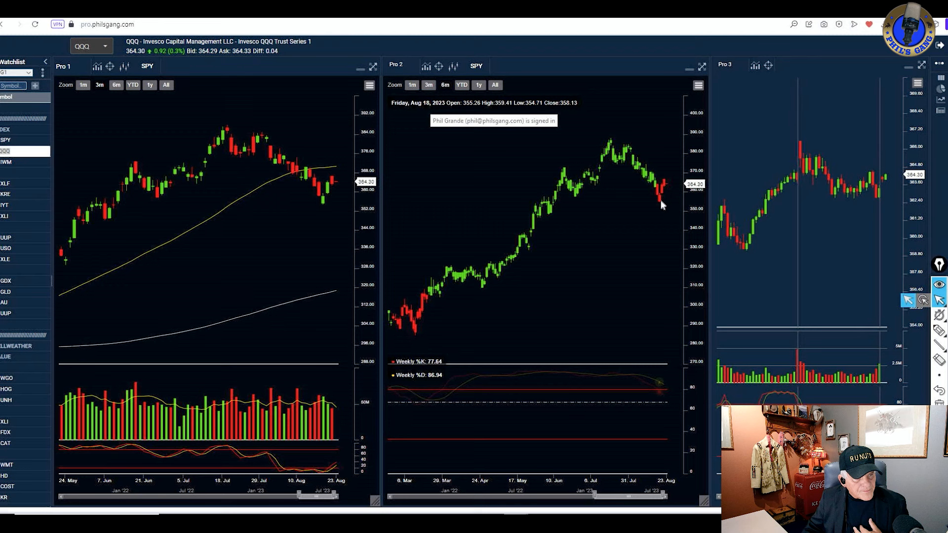
mouse_move(667, 228)
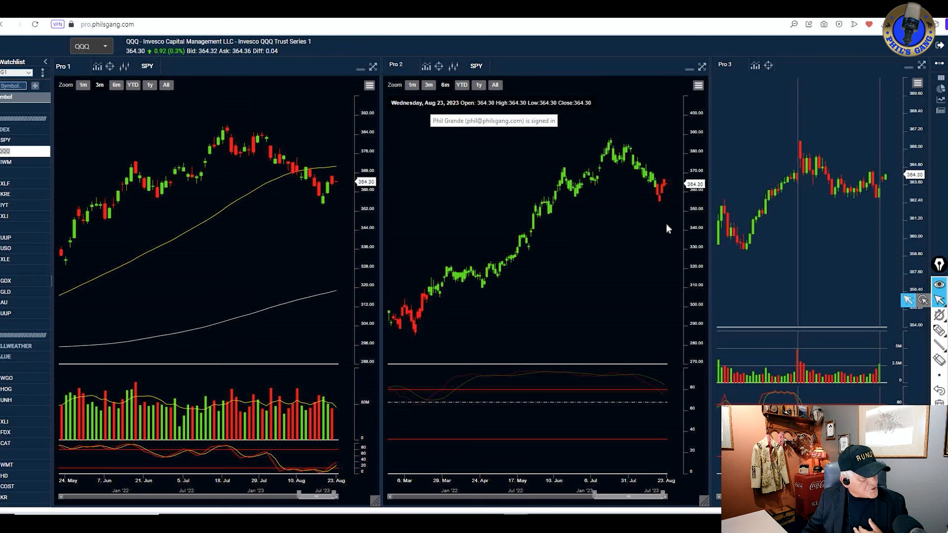
Load SPY, the SPDR S&P 500 ETF, from the watchlist into the three chart panes.
click(5, 194)
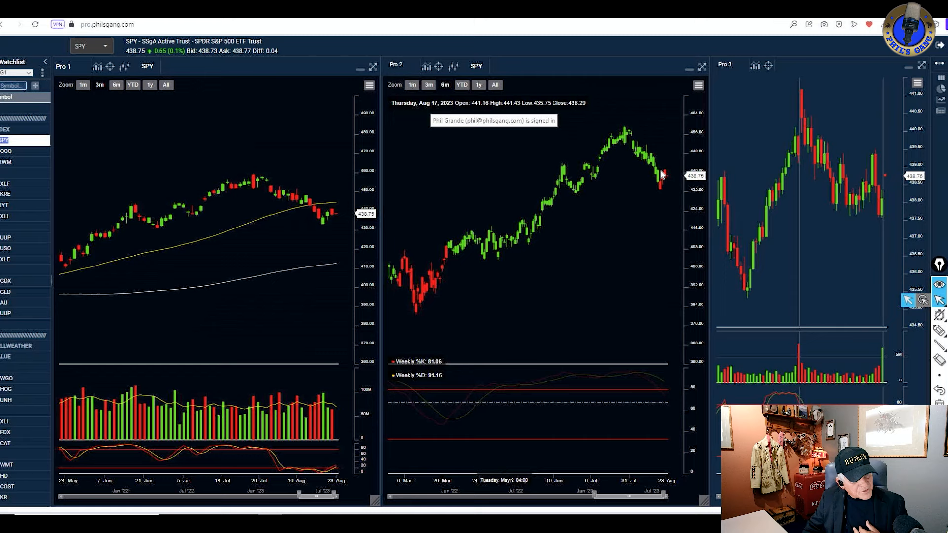
mouse_move(668, 207)
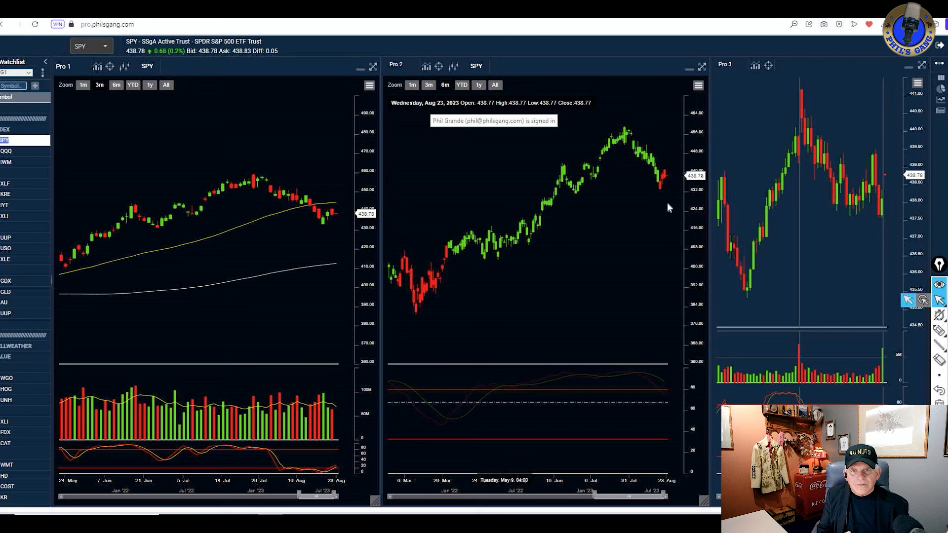